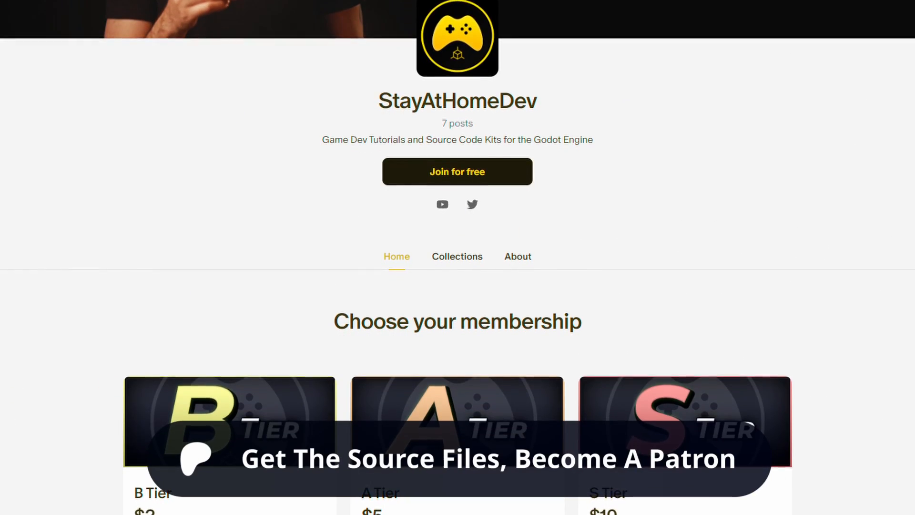
Scroll down the StayAtHomeDev Patreon membership page
scroll(down, 3)
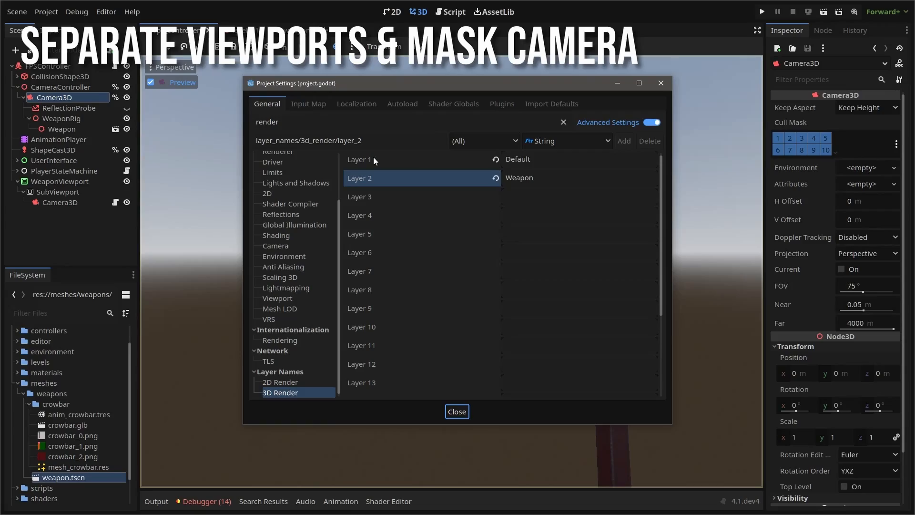
Close Project Settings and select the weapon viewport's Camera3D to inspect its cull mask
click(456, 411)
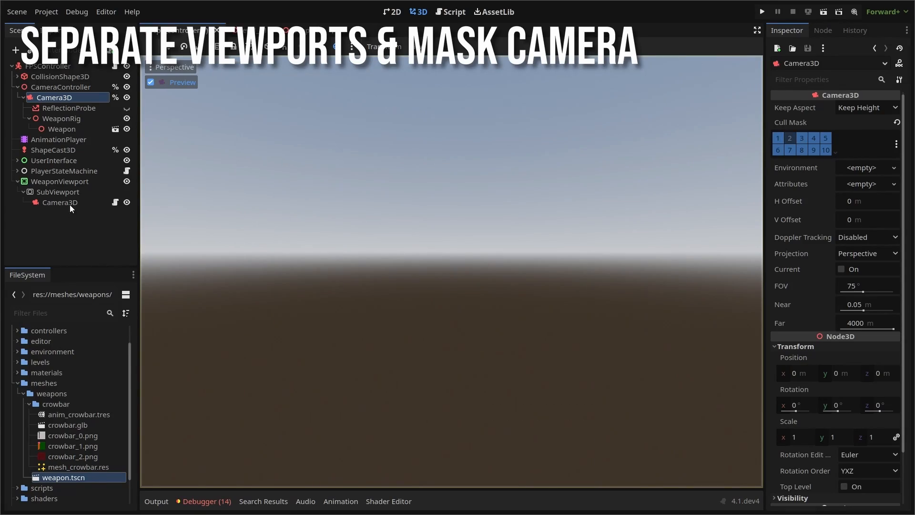
click(59, 202)
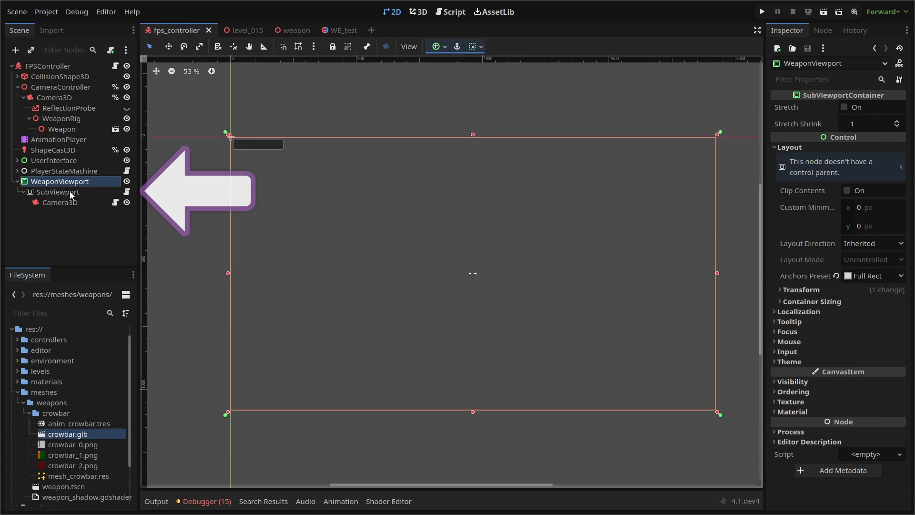
mouse_move(59, 192)
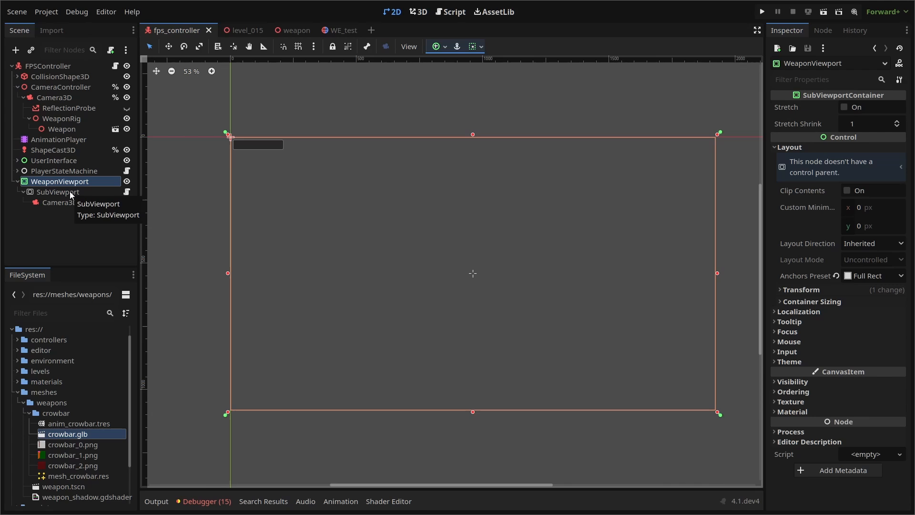
mouse_move(69, 222)
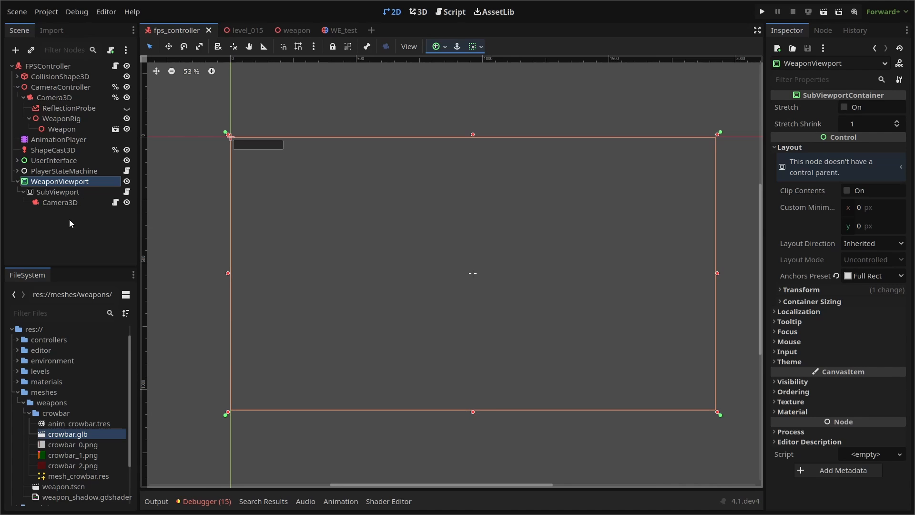
Select the SubViewport inside WeaponViewport to enable its Transparent BG
click(57, 191)
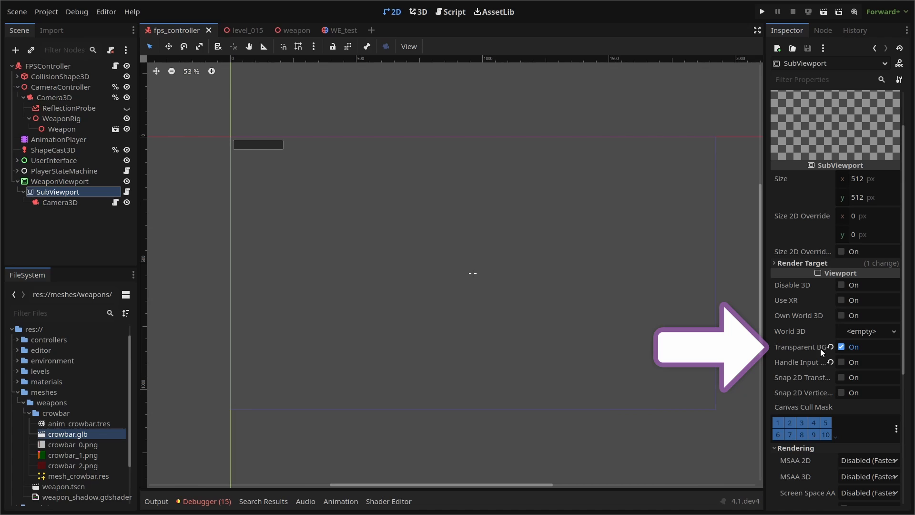
mouse_move(803, 346)
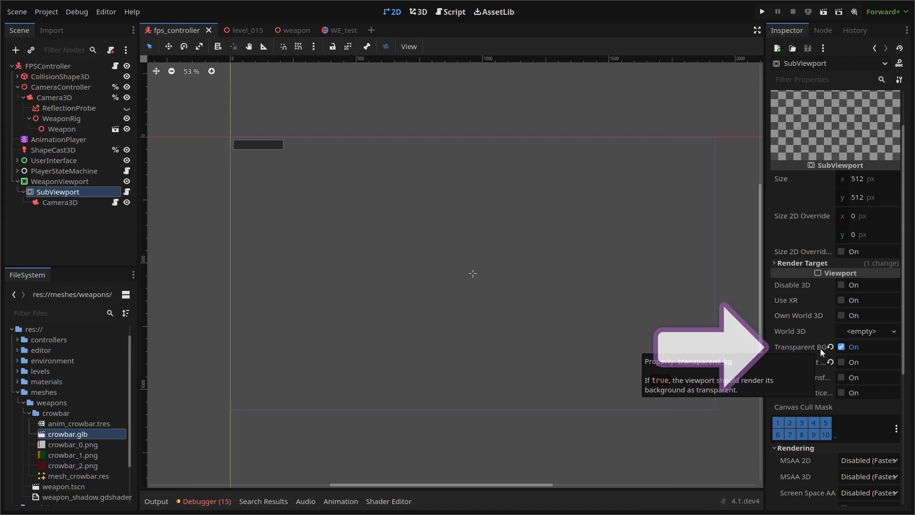
mouse_move(820, 368)
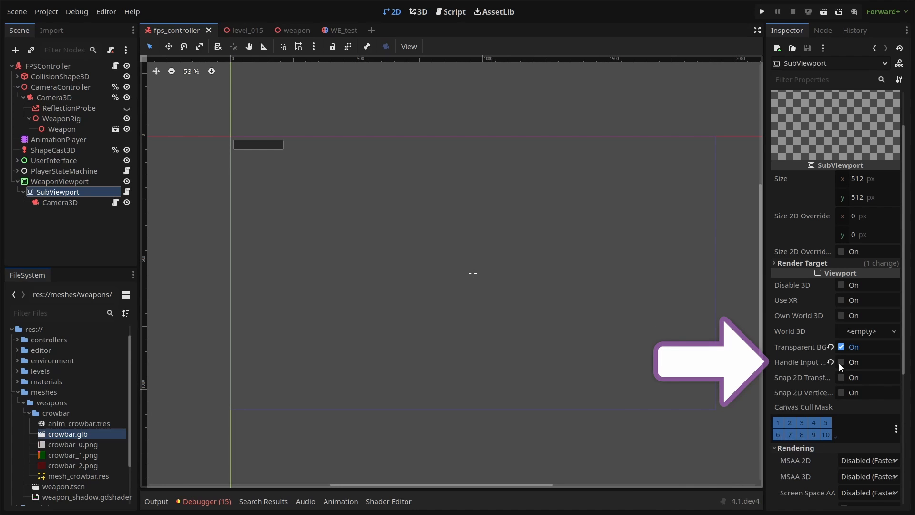
Review WeaponViewport.gd, which matches the SubViewport size to the window, then return to the 3D view
click(841, 362)
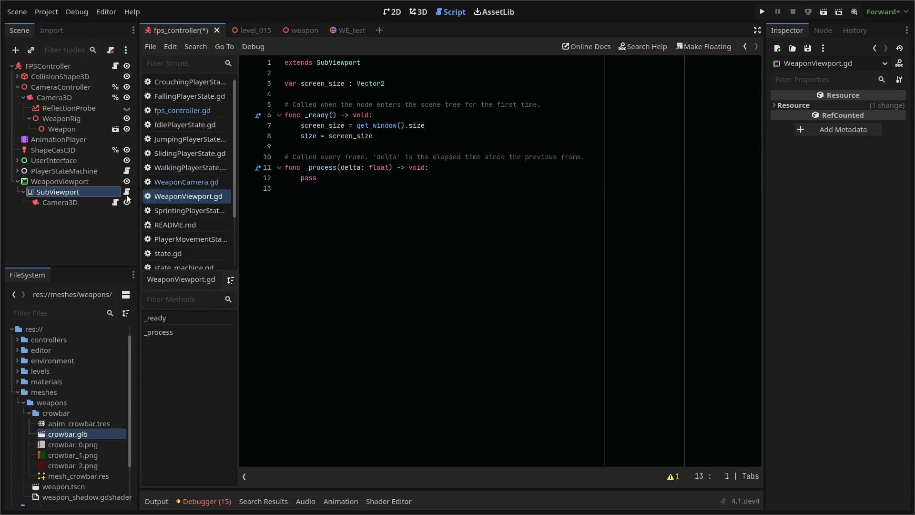
click(417, 11)
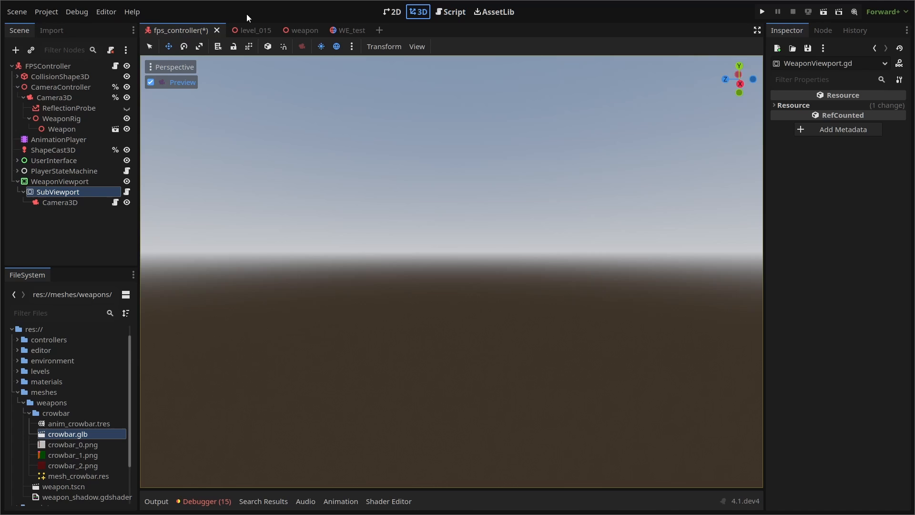
In Project Settings > Layer Names > 3D Render, name layer 1 Default and layer 2 Weapon
click(46, 12)
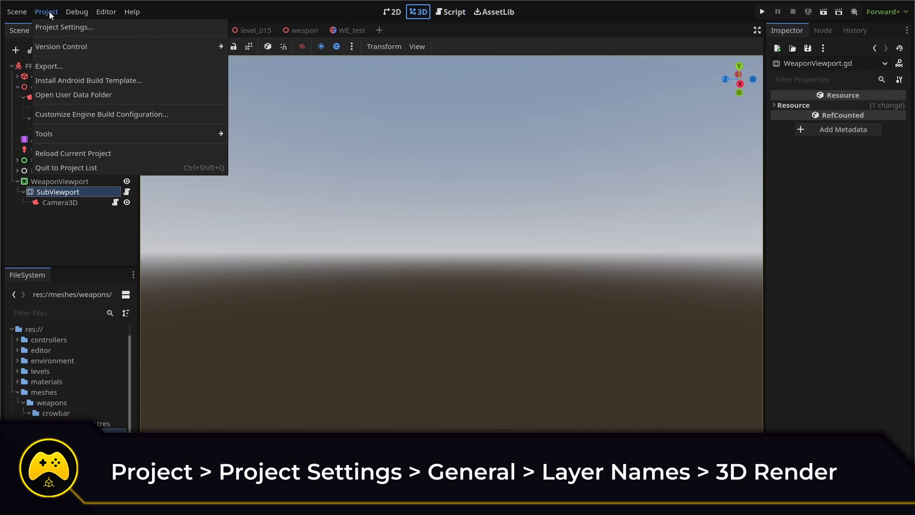
click(64, 27)
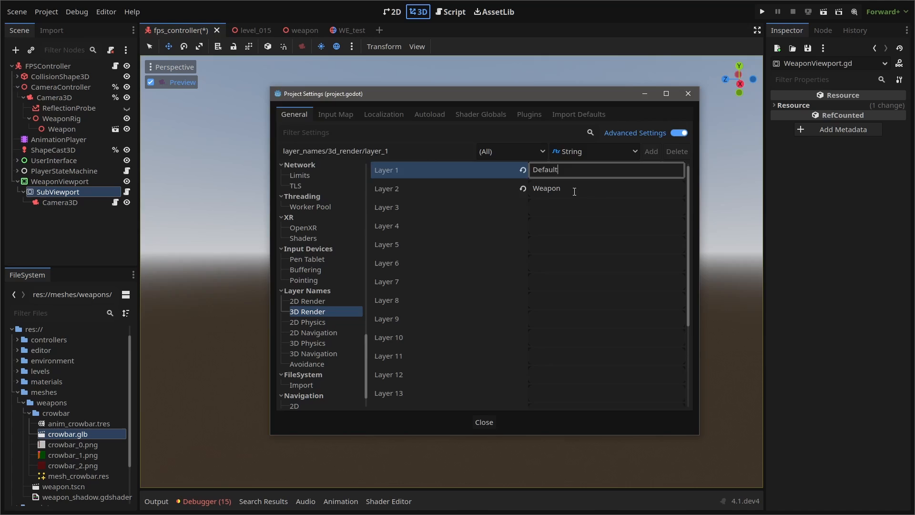
click(484, 422)
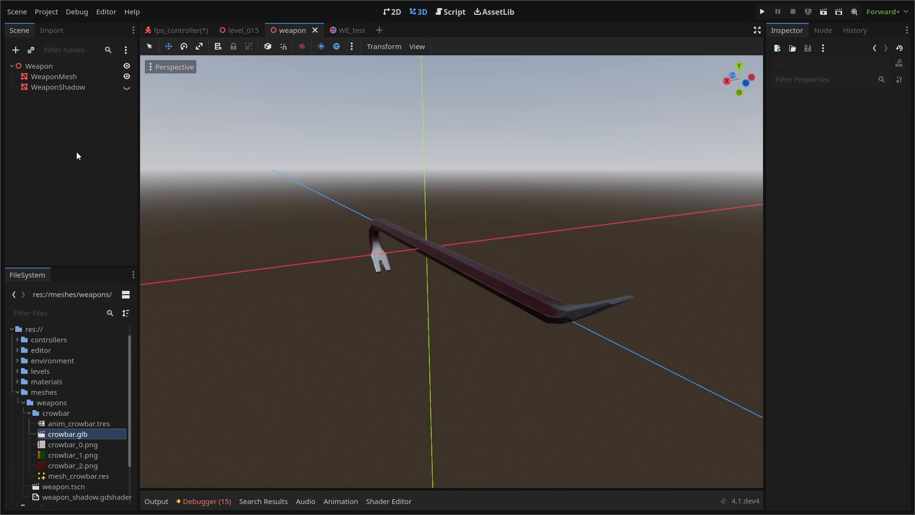
mouse_move(50, 73)
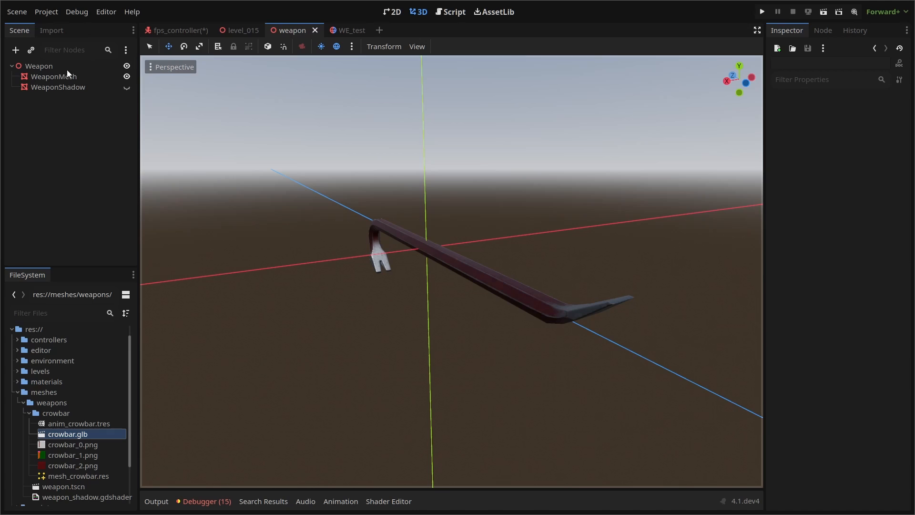
mouse_move(64, 69)
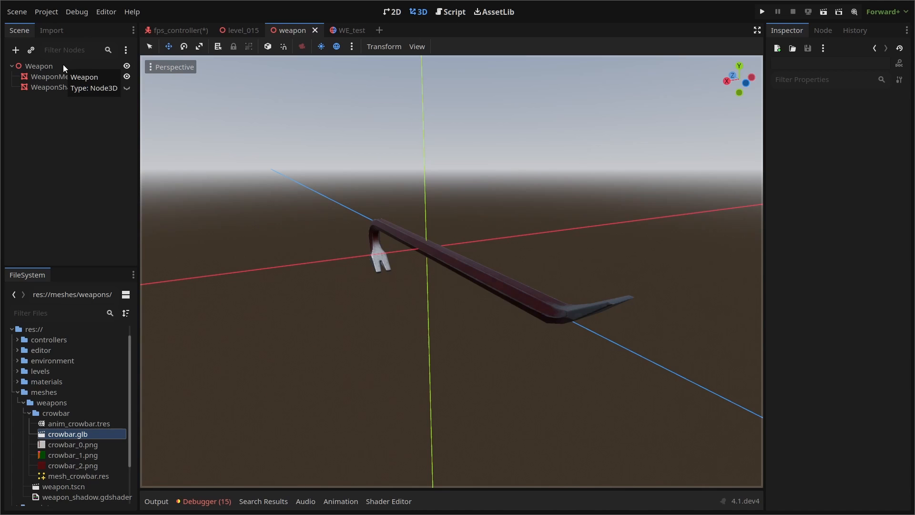
Select the Weapon root, then WeaponMesh to view its crowbar Mesh and Shadow Mesh properties
click(39, 66)
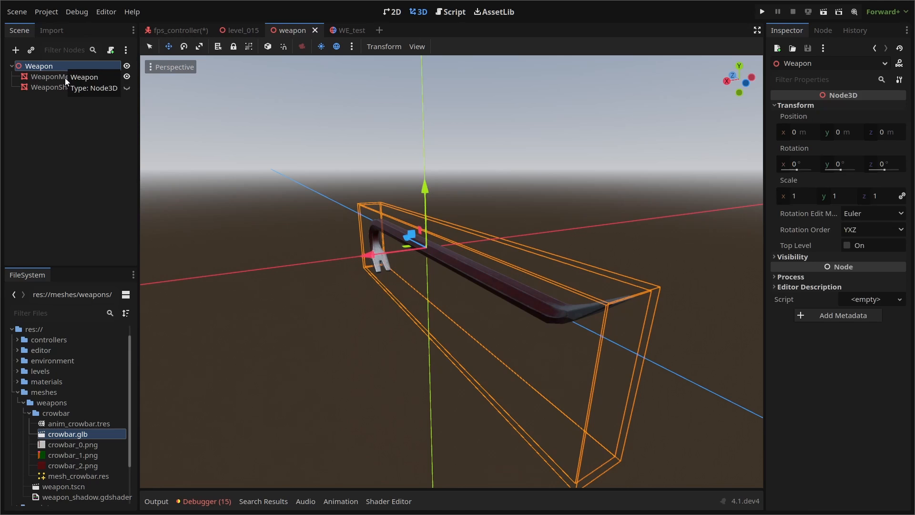
click(53, 76)
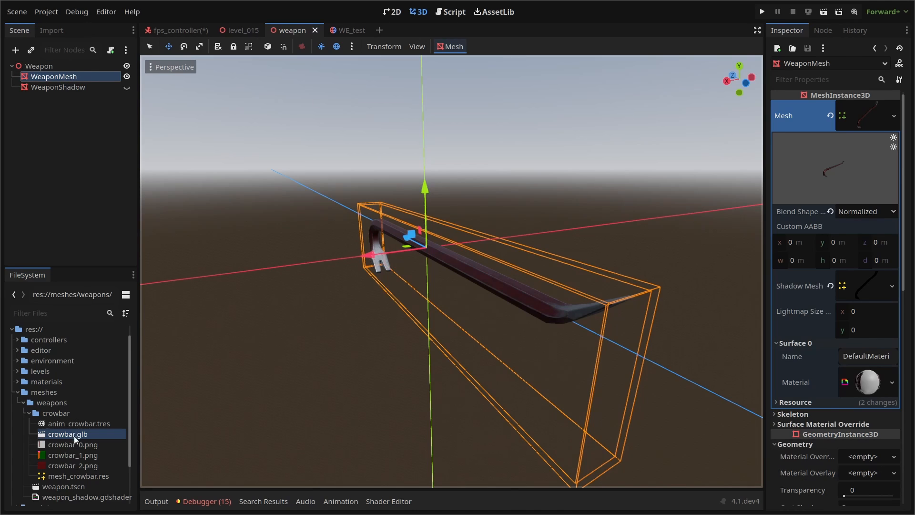
In crowbar.glb's import settings, save the Meshes output to mesh_crowbar.res and close the window
double_click(67, 434)
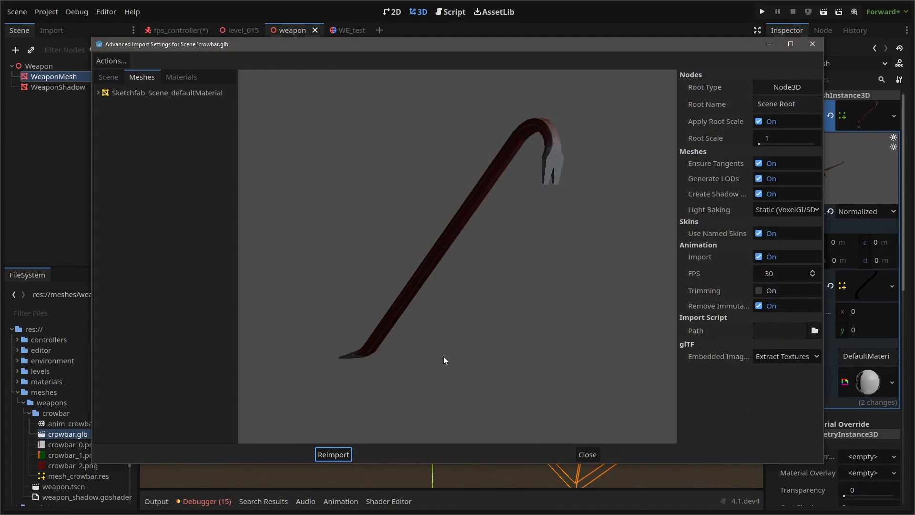
mouse_move(211, 150)
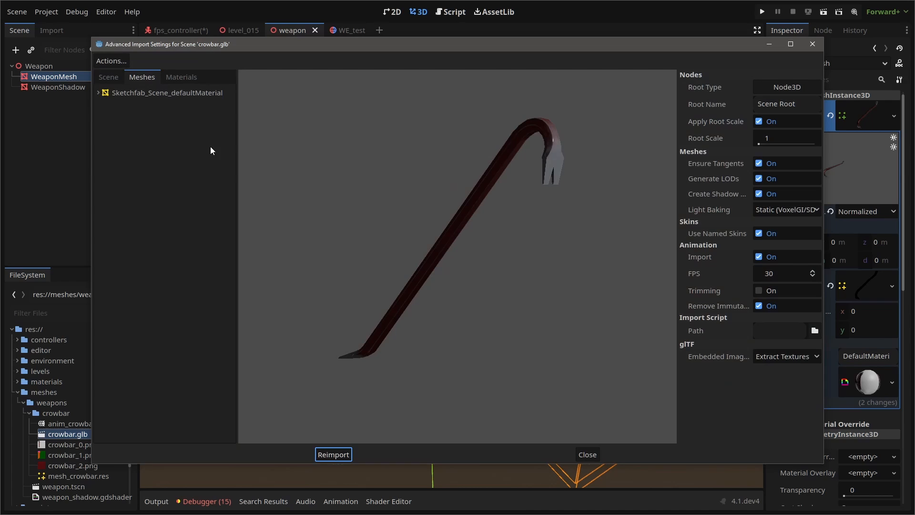
mouse_move(148, 94)
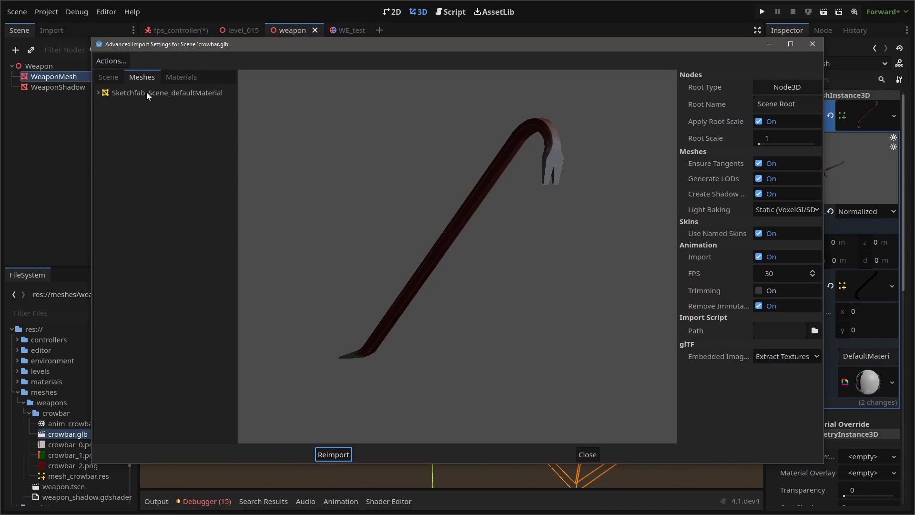
click(167, 93)
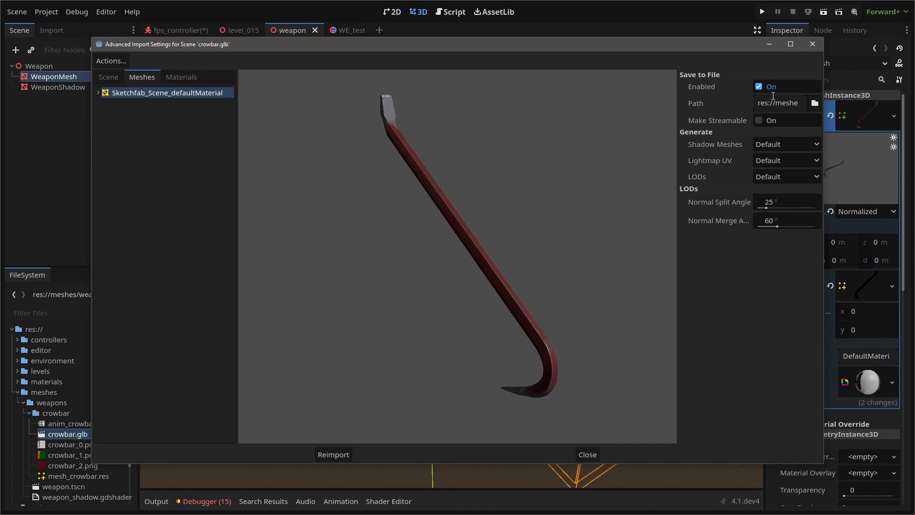
click(759, 87)
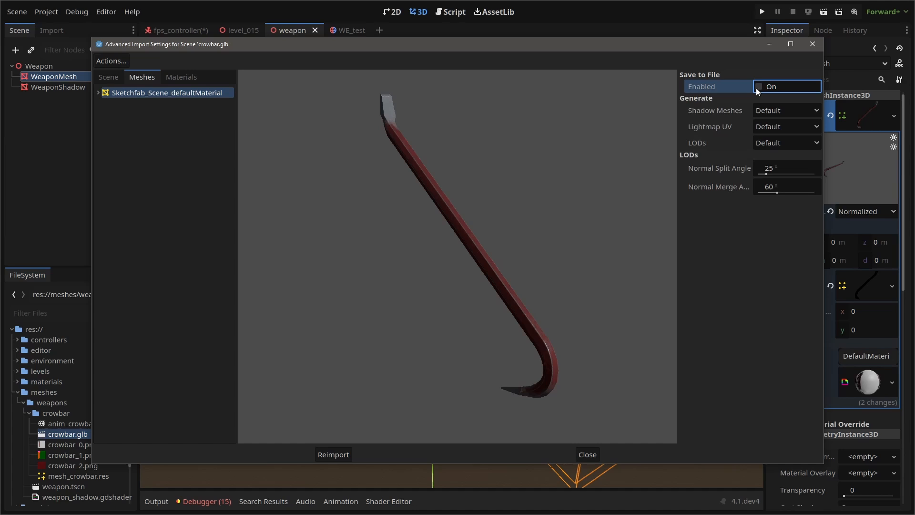
click(815, 103)
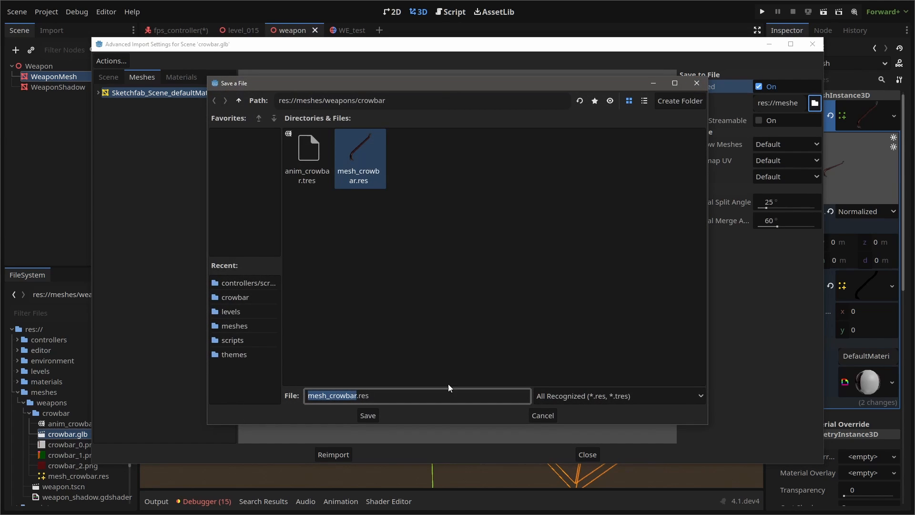
mouse_move(524, 387)
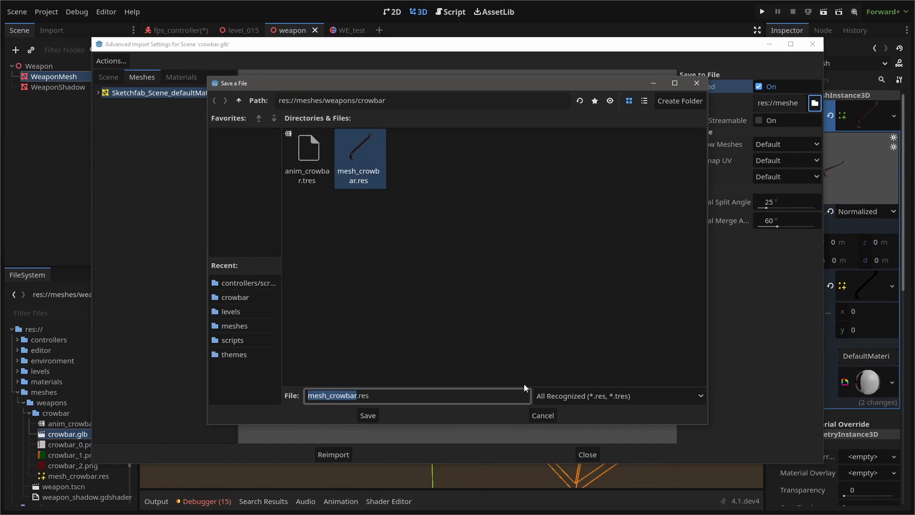
click(366, 415)
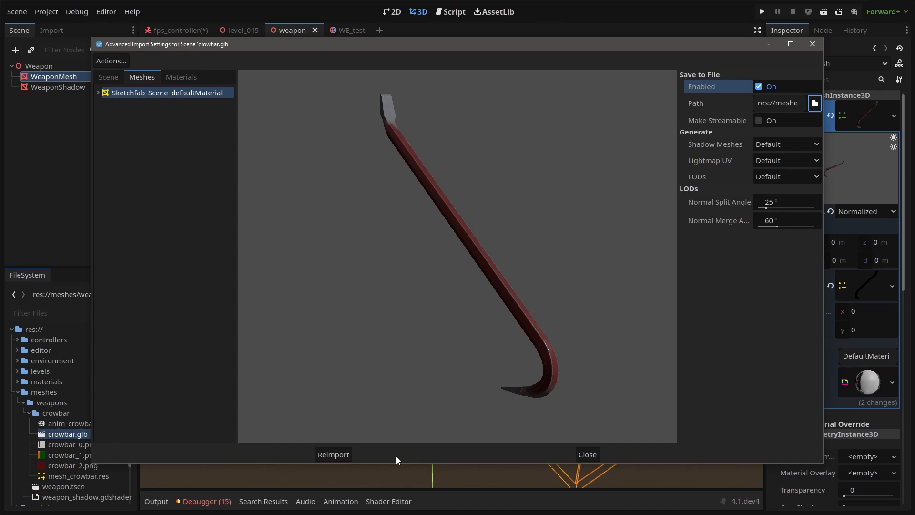
mouse_move(587, 454)
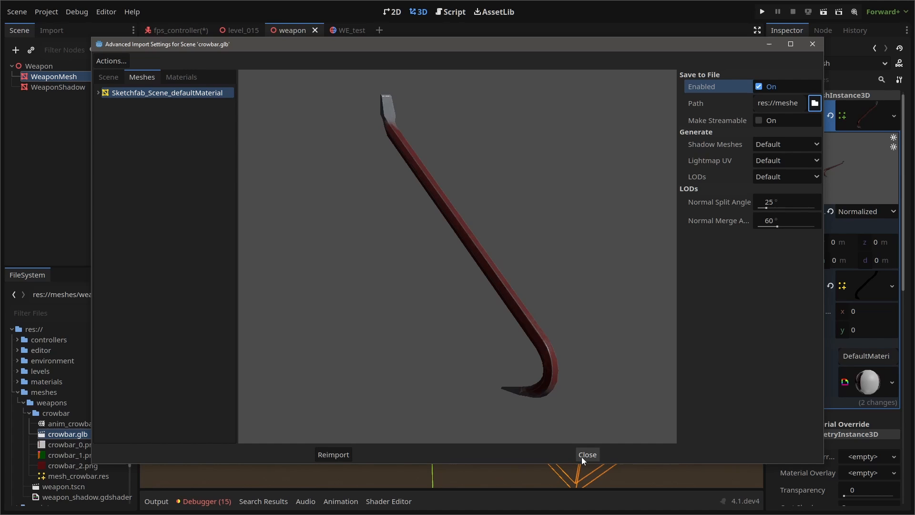
click(587, 453)
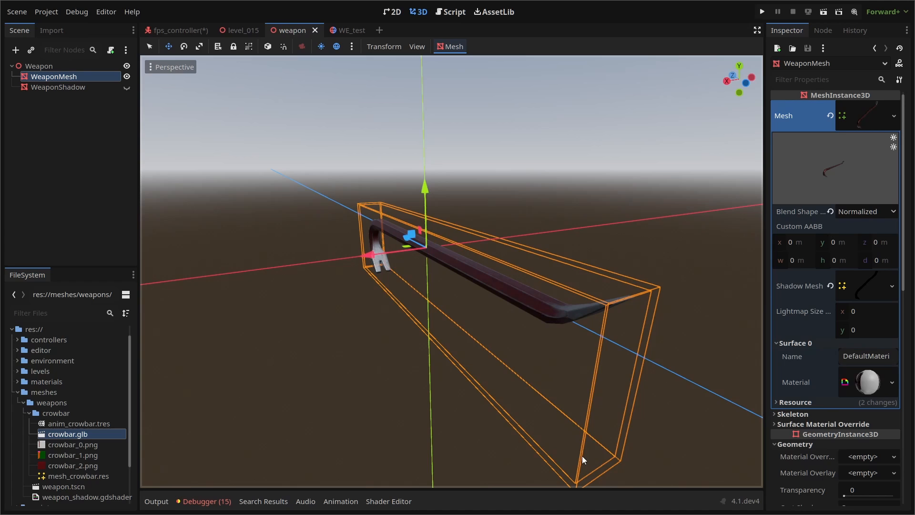
Set WeaponMesh's VisualInstance3D Layers to Weapon only, then switch to the fps_controller scene
scroll(down, 3)
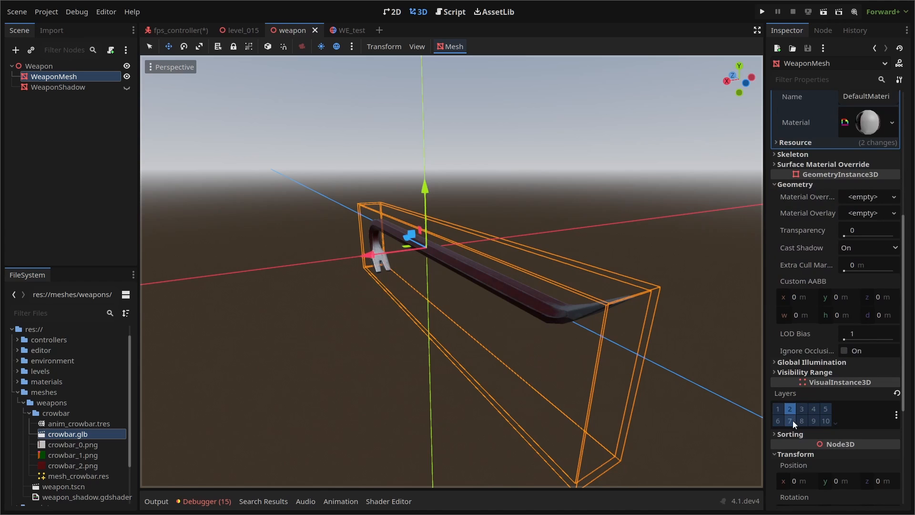
click(778, 409)
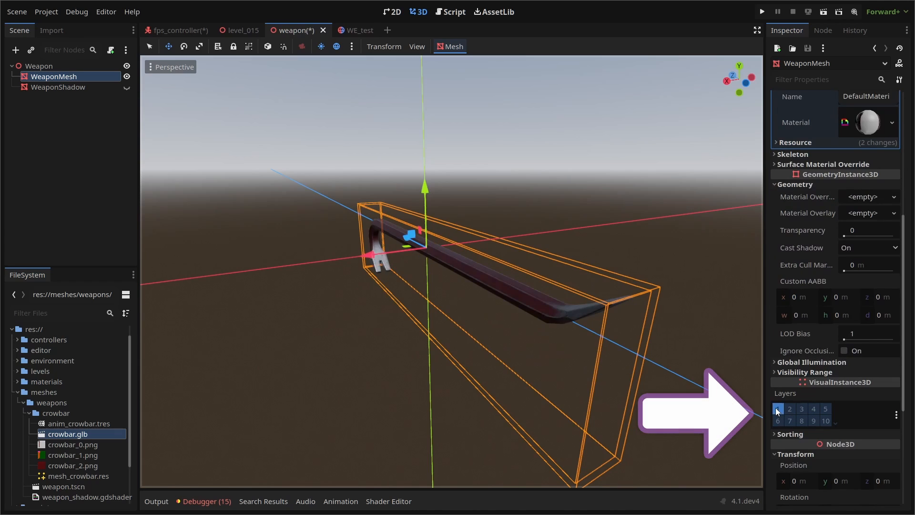
click(789, 408)
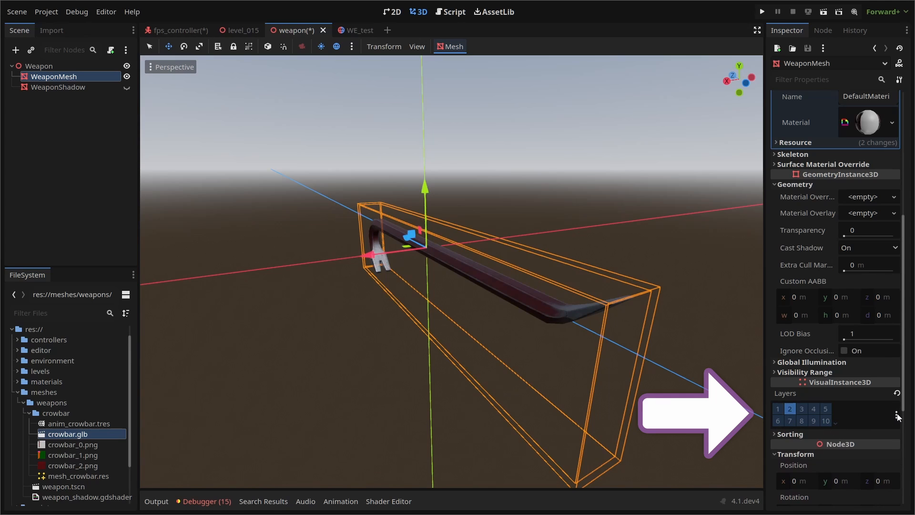
click(897, 413)
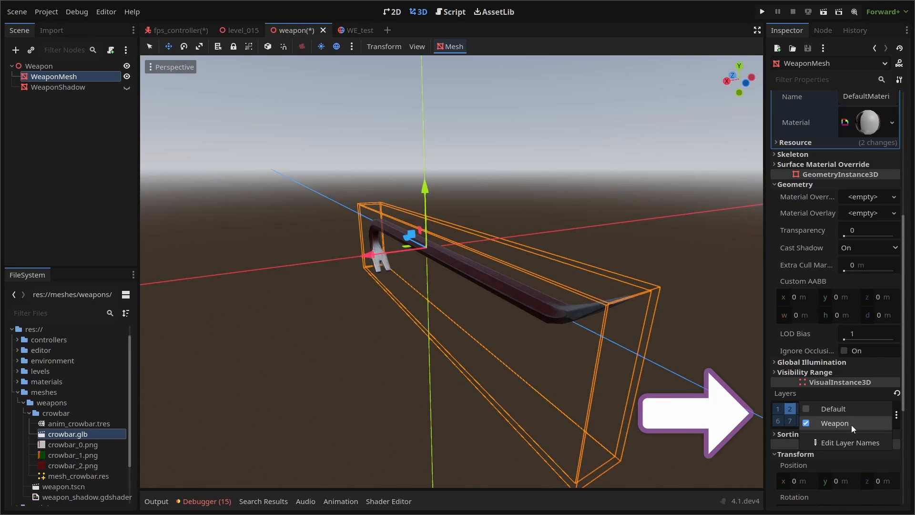
click(175, 29)
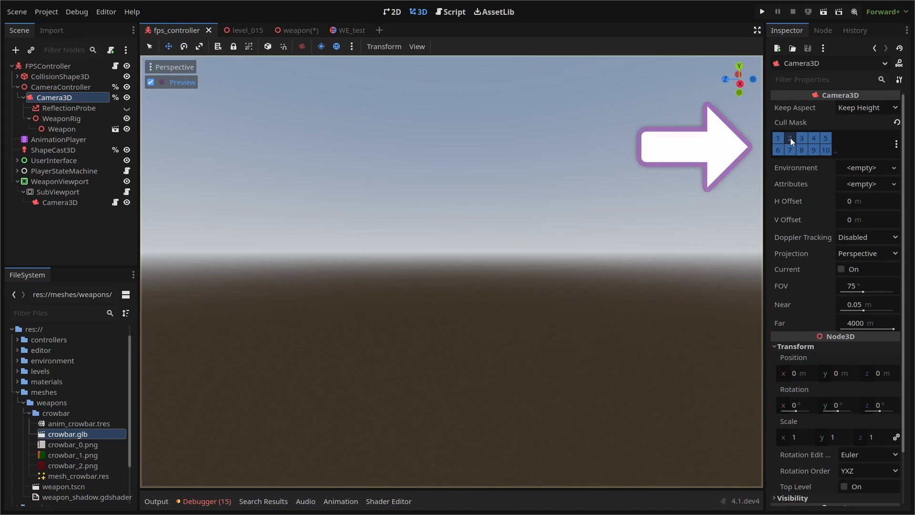
Remove the Weapon layer from the main Camera3D cull mask and select the SubViewport's camera
click(788, 139)
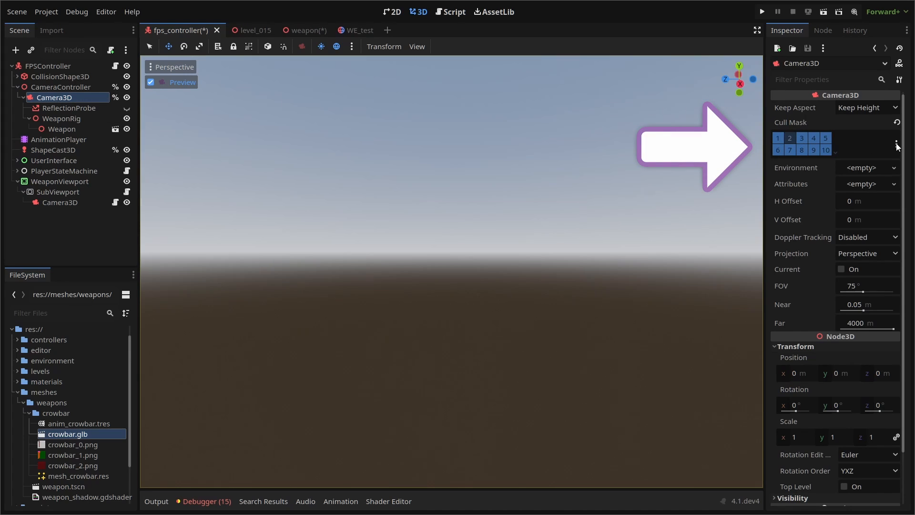
click(896, 143)
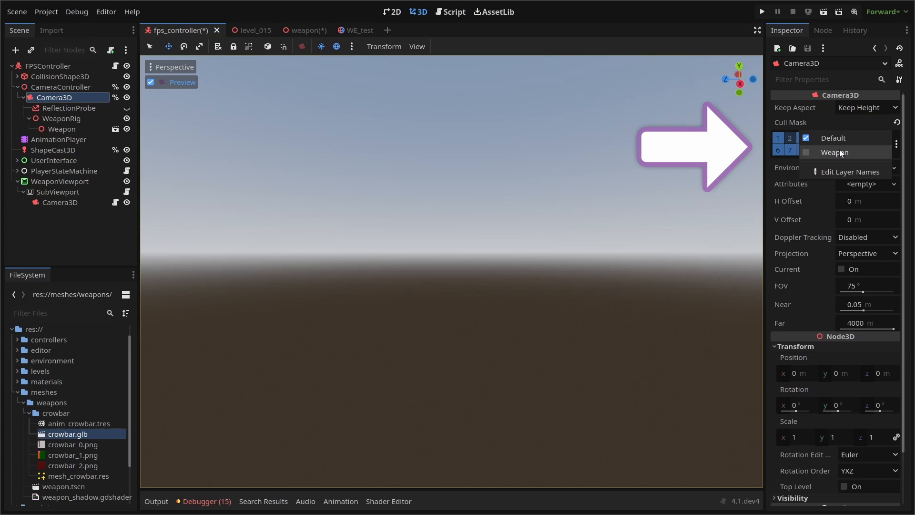
click(59, 202)
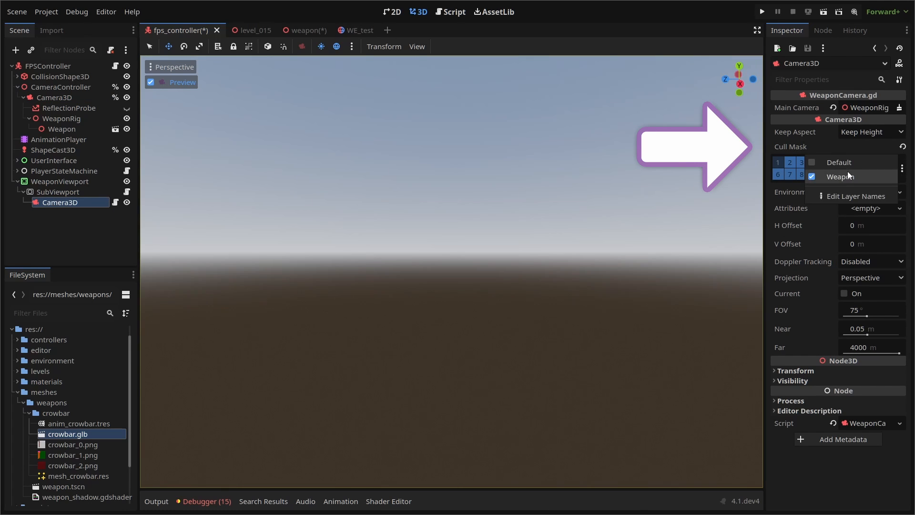
mouse_move(846, 177)
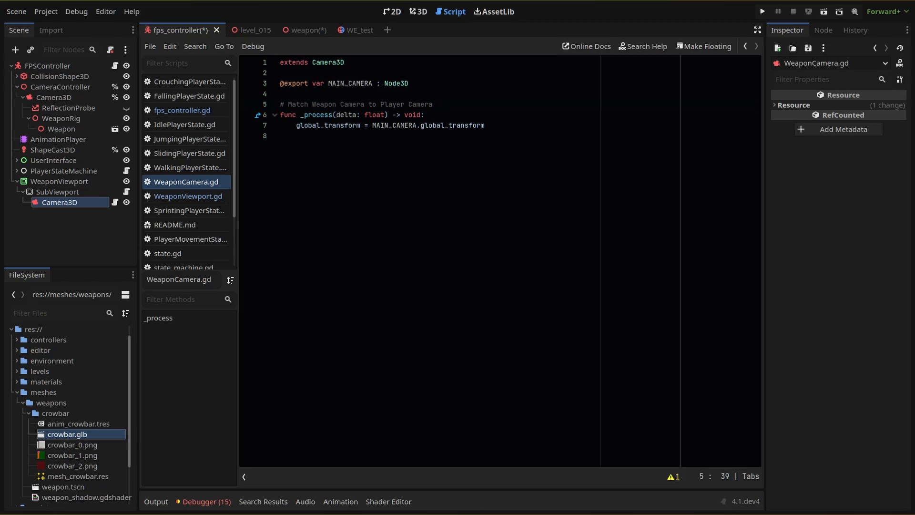
Run the project to test the crowbar in first-person gameplay
click(762, 12)
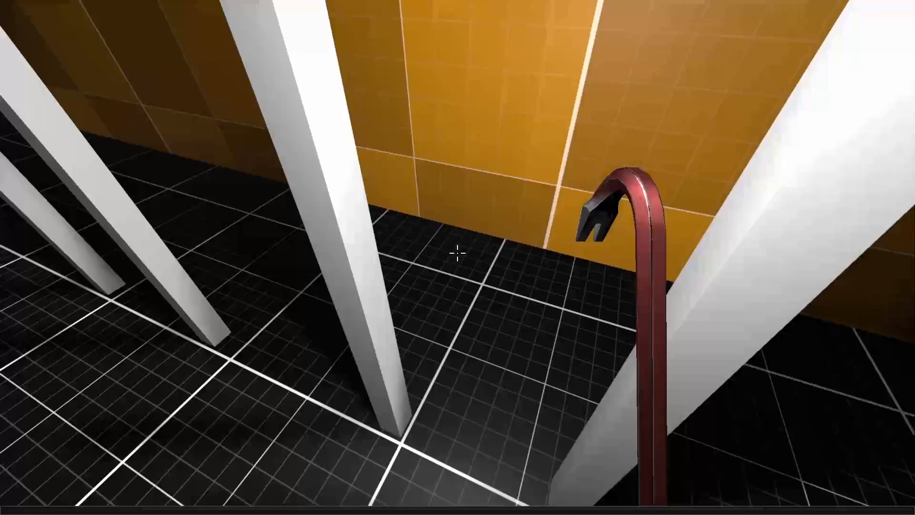
mouse_move(457, 256)
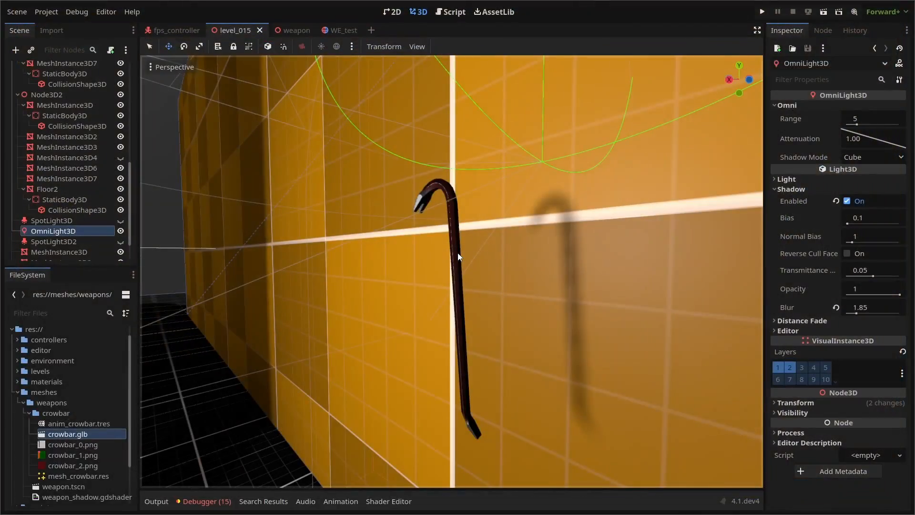
Return to the weapon scene to view WeaponMesh's crowbar surface material
click(761, 12)
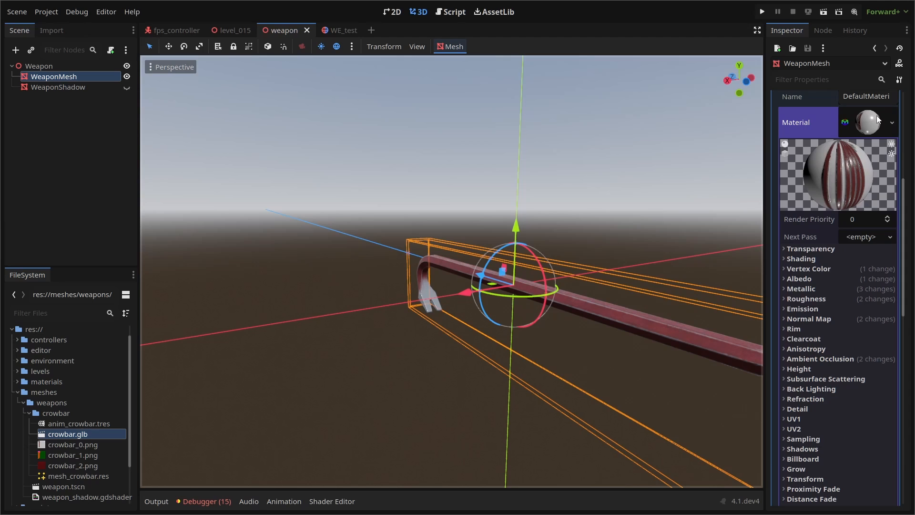
Convert the crowbar's surface material to a ShaderMaterial via the Material dropdown
click(868, 122)
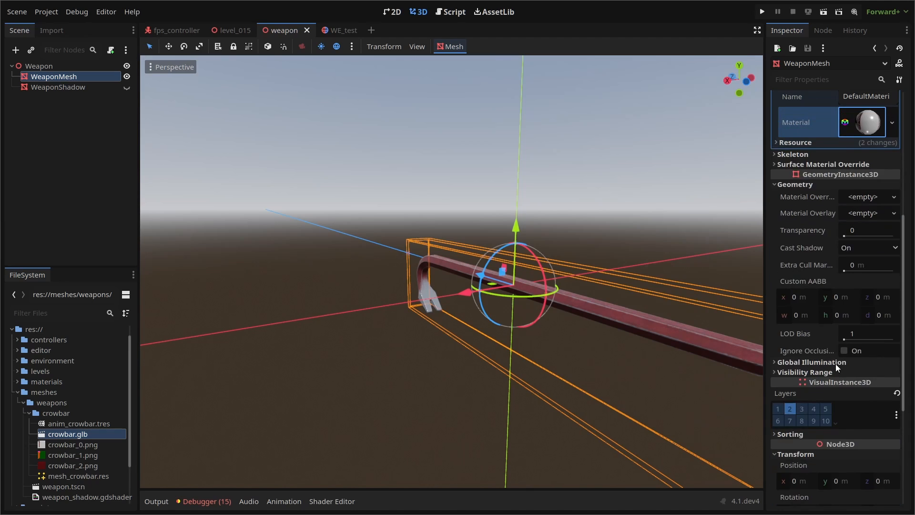
scroll(up, 3)
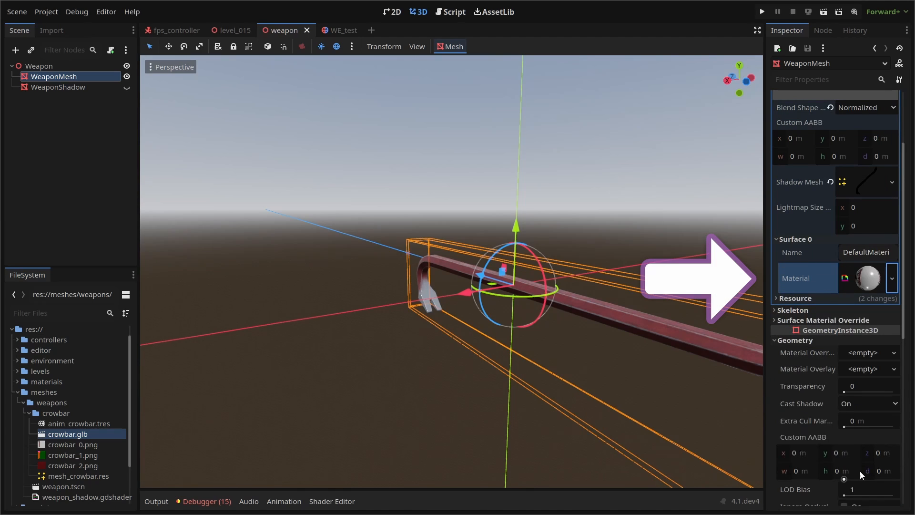
click(891, 277)
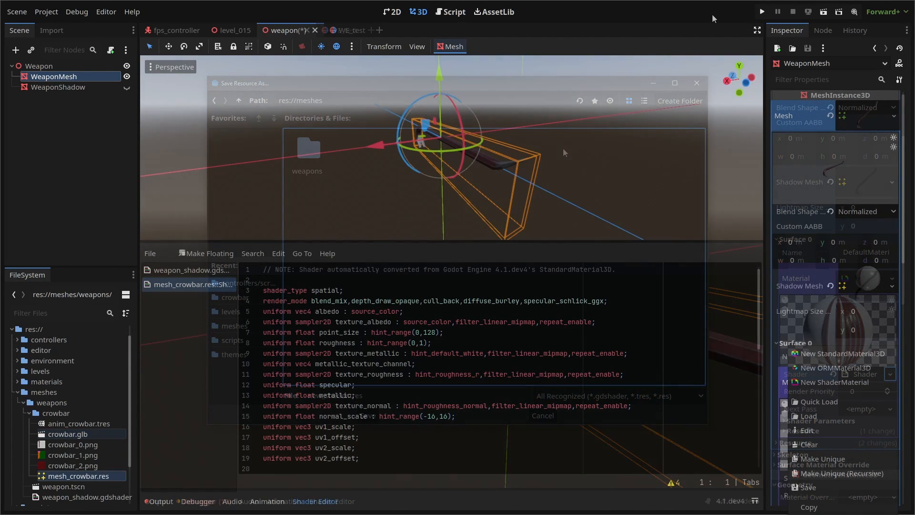
Save the converted crowbar shader as shader_crowbar.tres
click(541, 416)
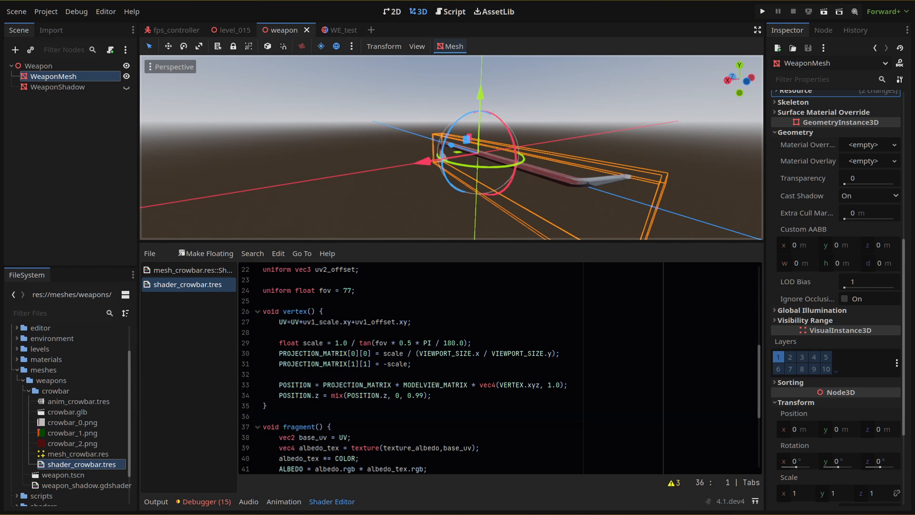
Run the game to test the shader-rendered crowbar in first person
click(762, 12)
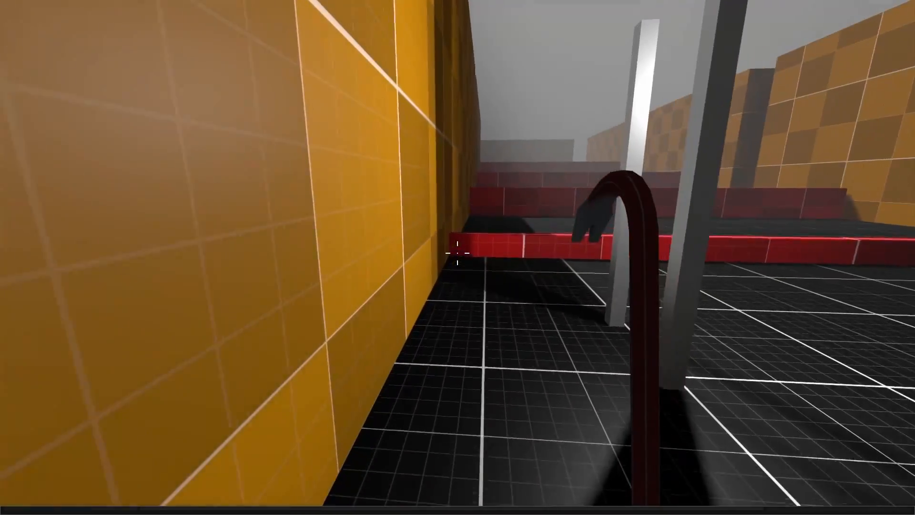
mouse_move(457, 257)
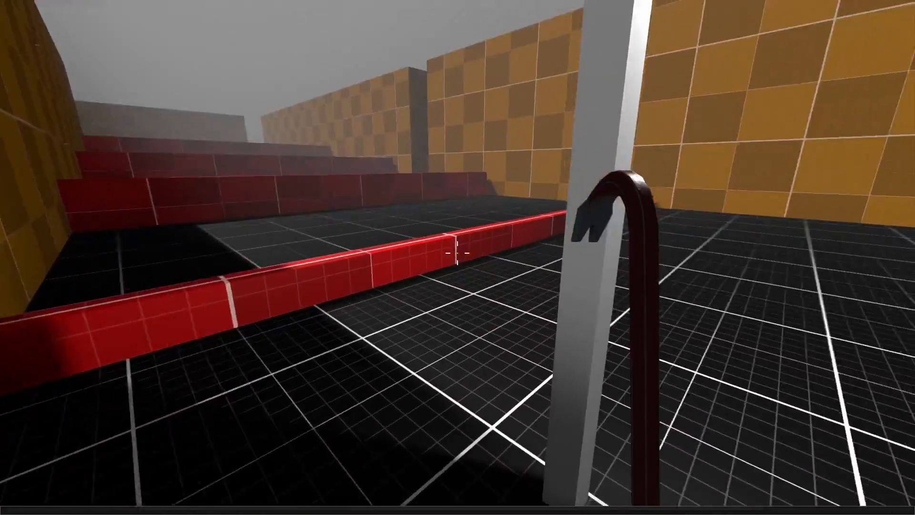
mouse_move(458, 257)
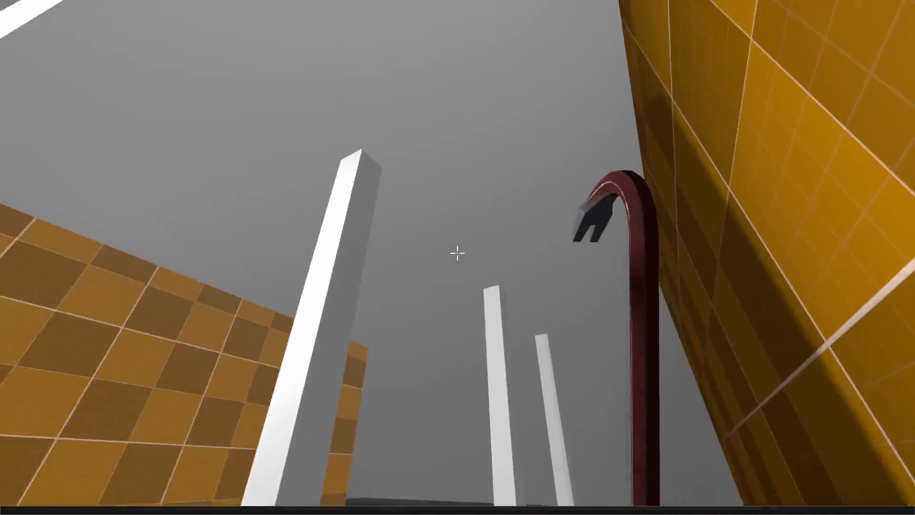
mouse_move(457, 257)
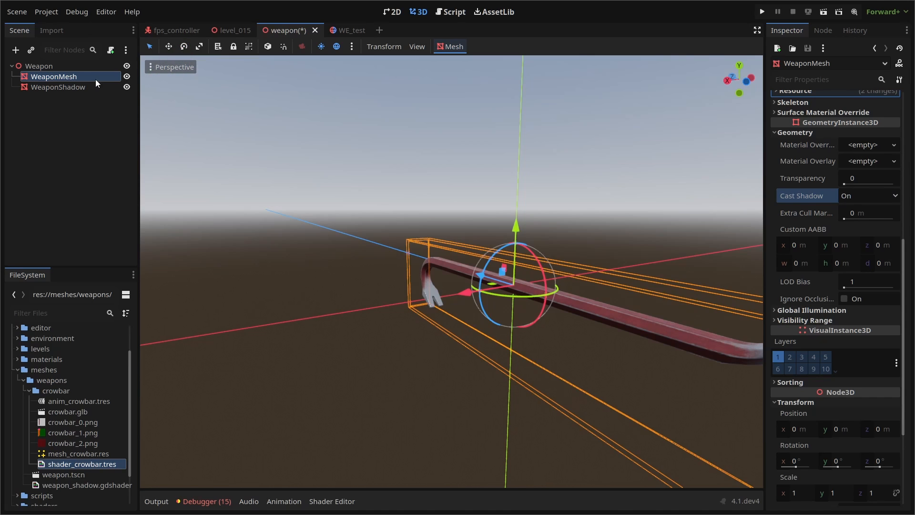
Set WeaponMesh Cast Shadow to Off so only WeaponShadow casts shadows
click(868, 196)
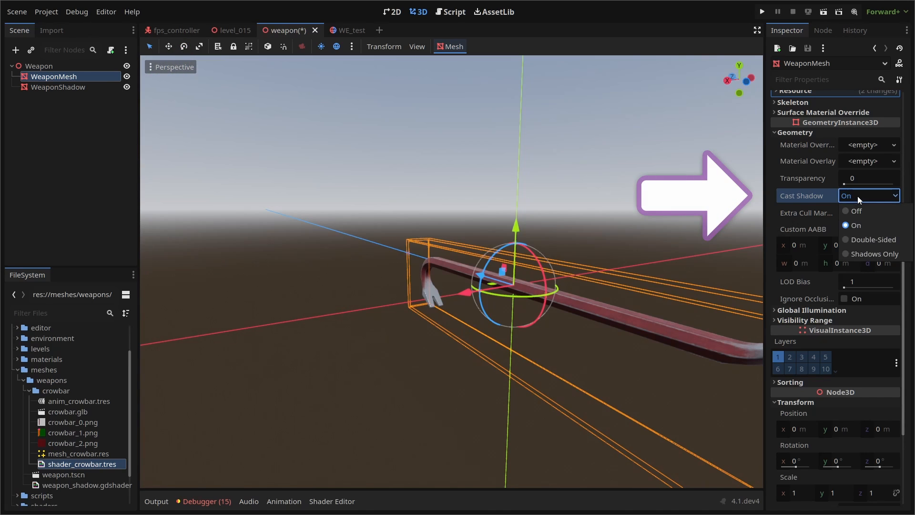
click(57, 86)
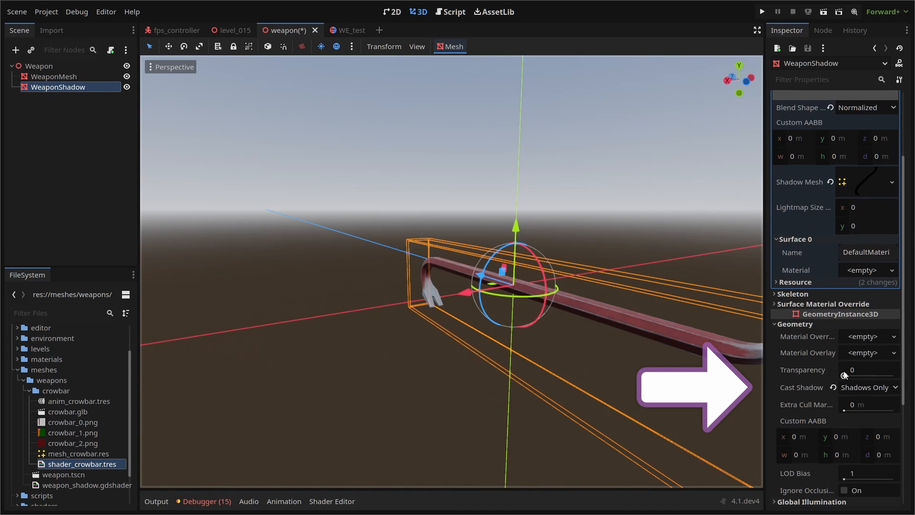
scroll(up, 3)
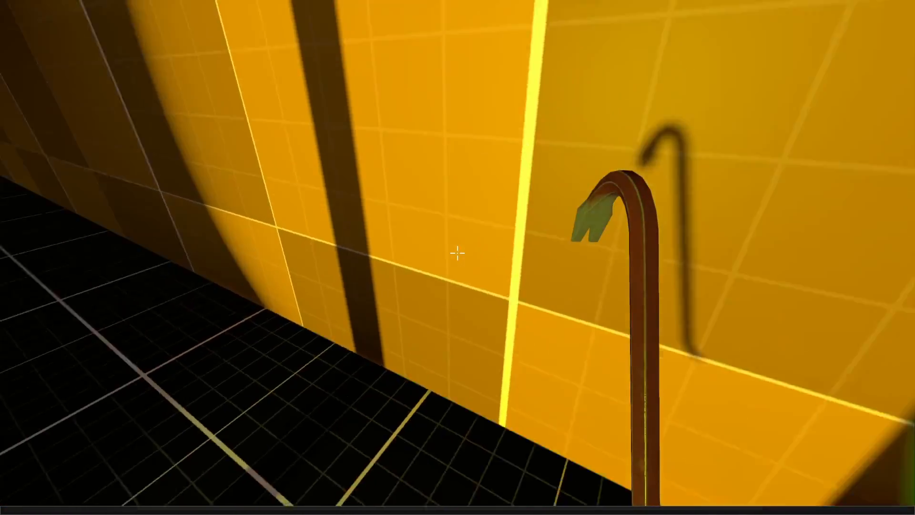
mouse_move(458, 253)
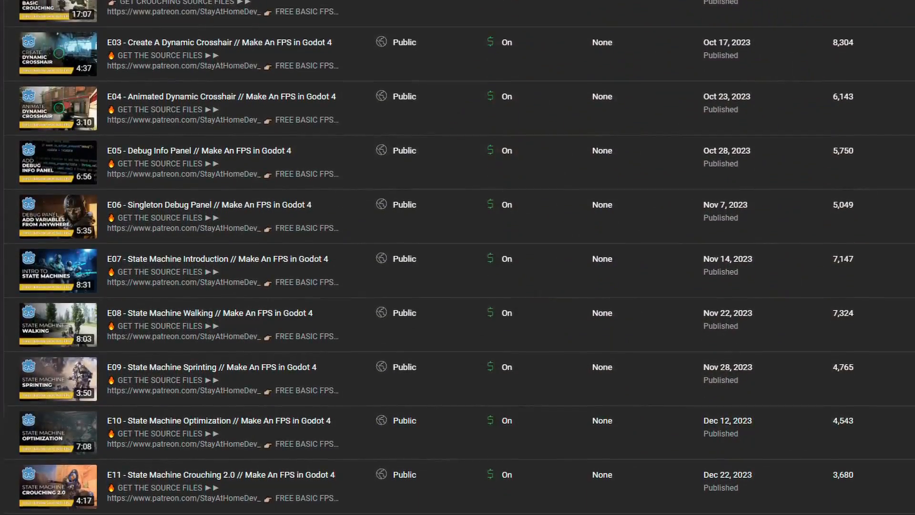
Scroll the channel's list of Make An FPS in Godot 4 episodes
scroll(down, 3)
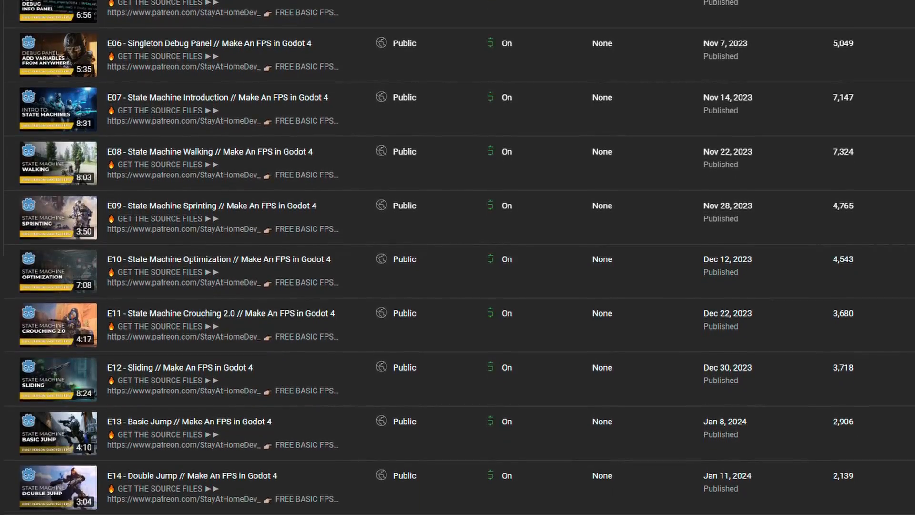